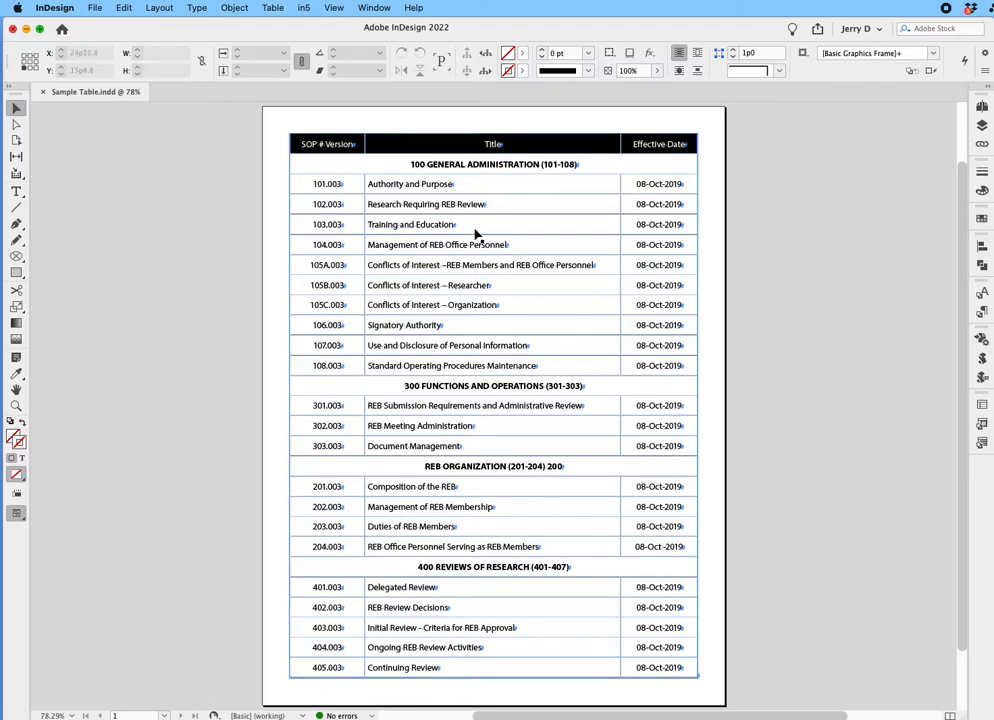
mouse_move(537, 292)
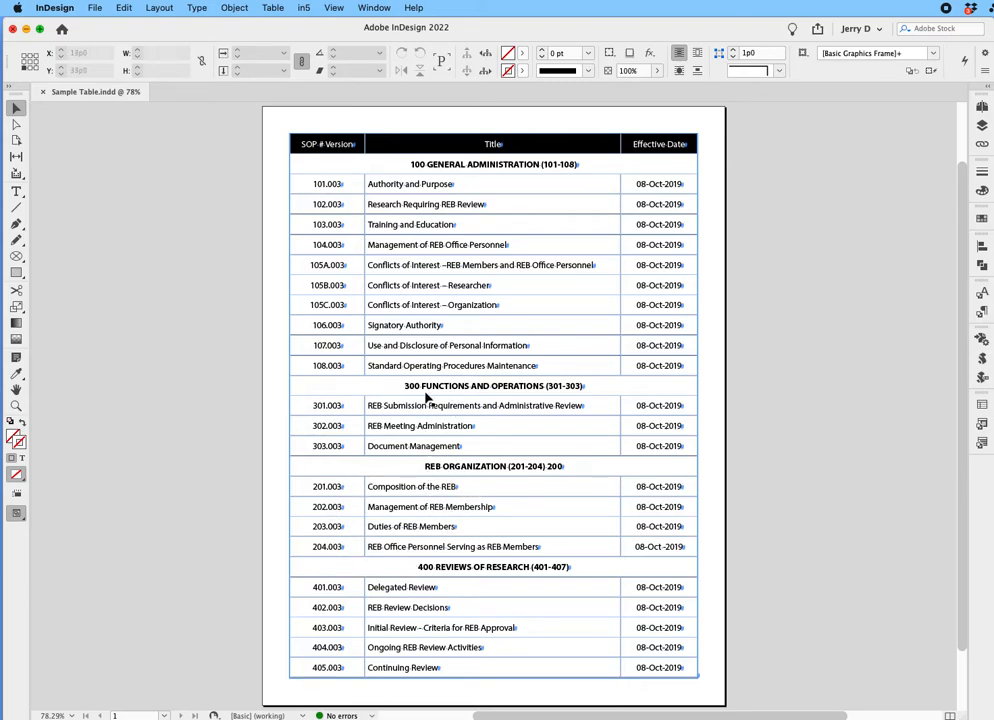
mouse_move(362, 468)
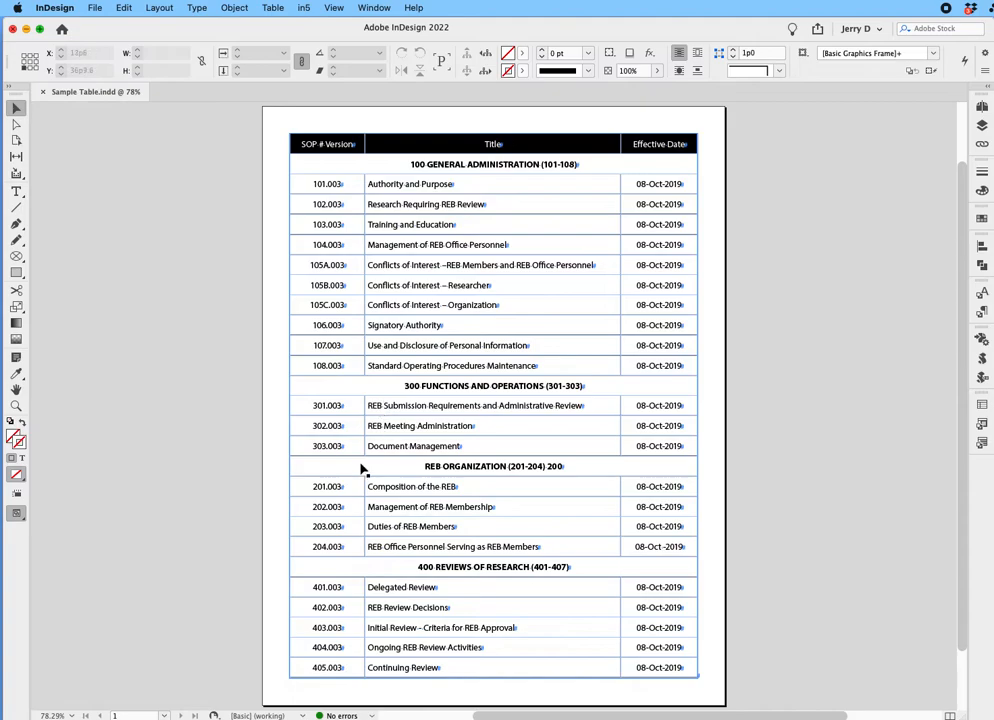
- Drag the selected REB ORGANIZATION heading and its four rows above the 300 heading row
click(16, 191)
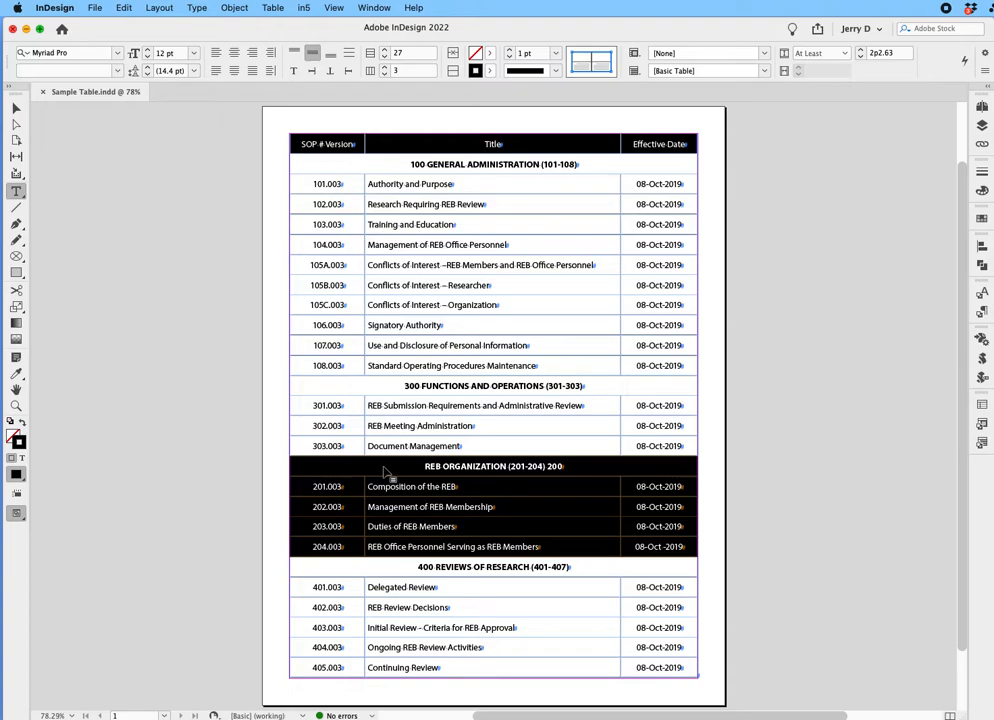
mouse_move(387, 469)
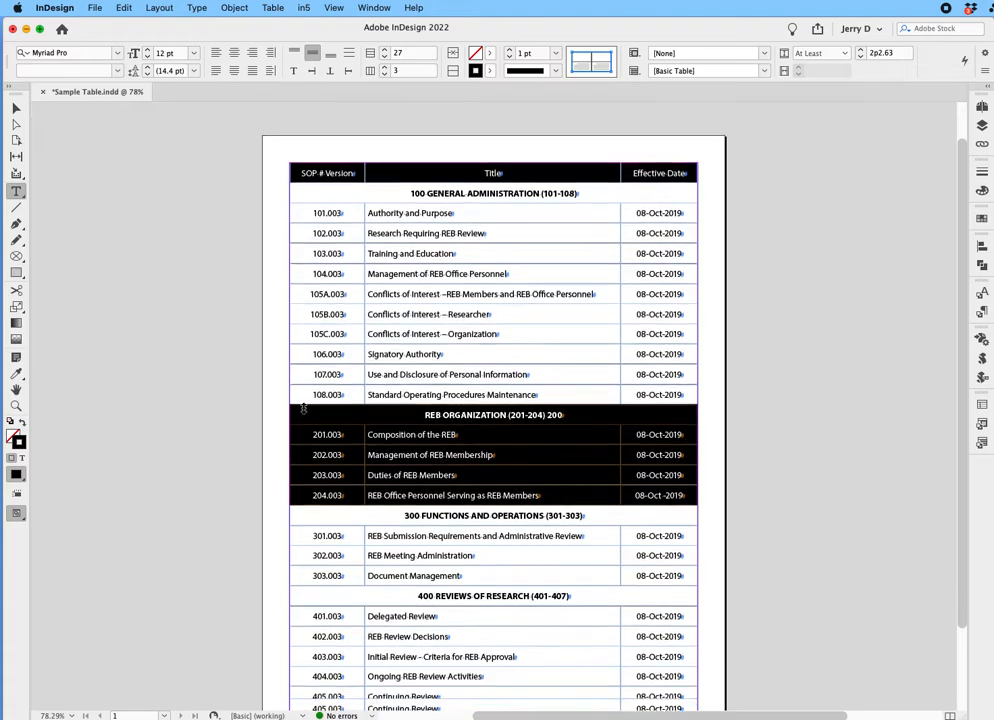
scroll(down, 3)
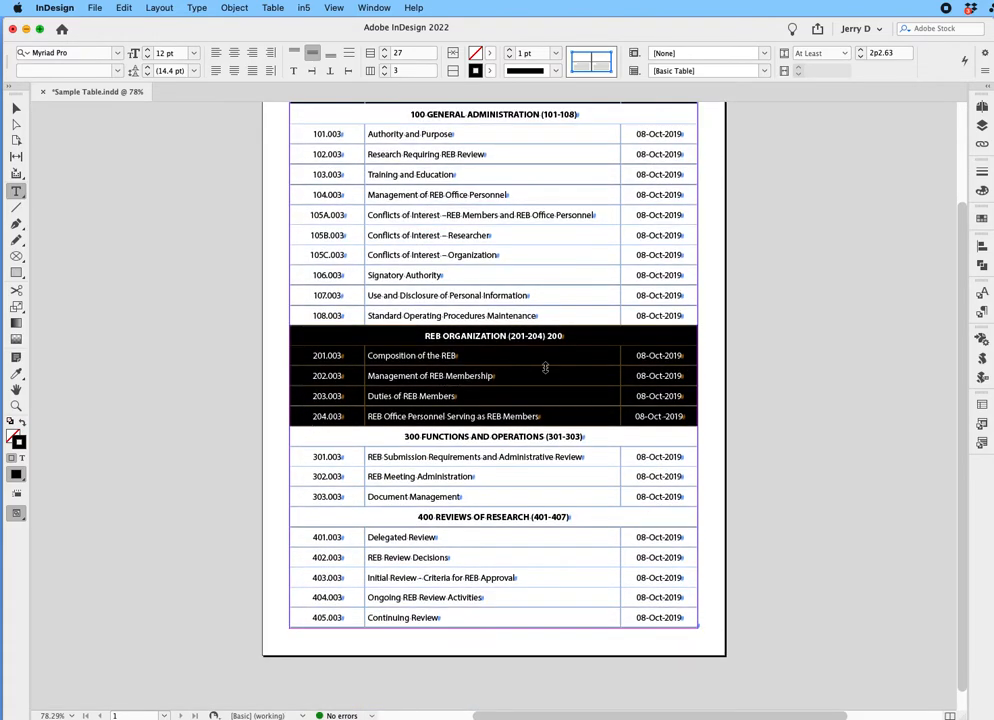
click(556, 378)
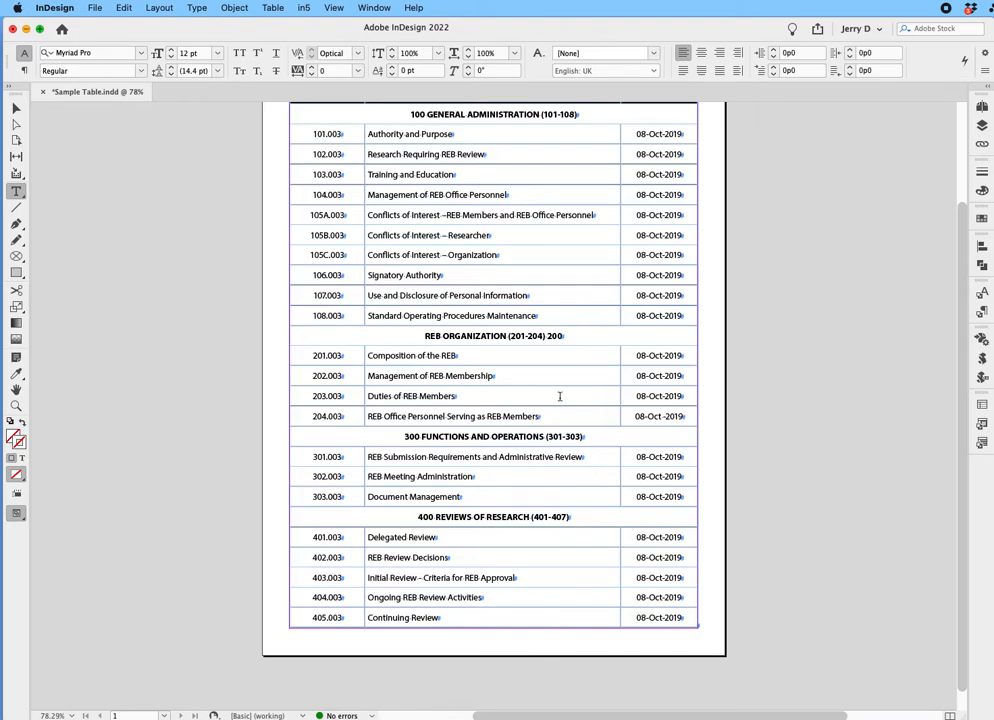
mouse_move(551, 355)
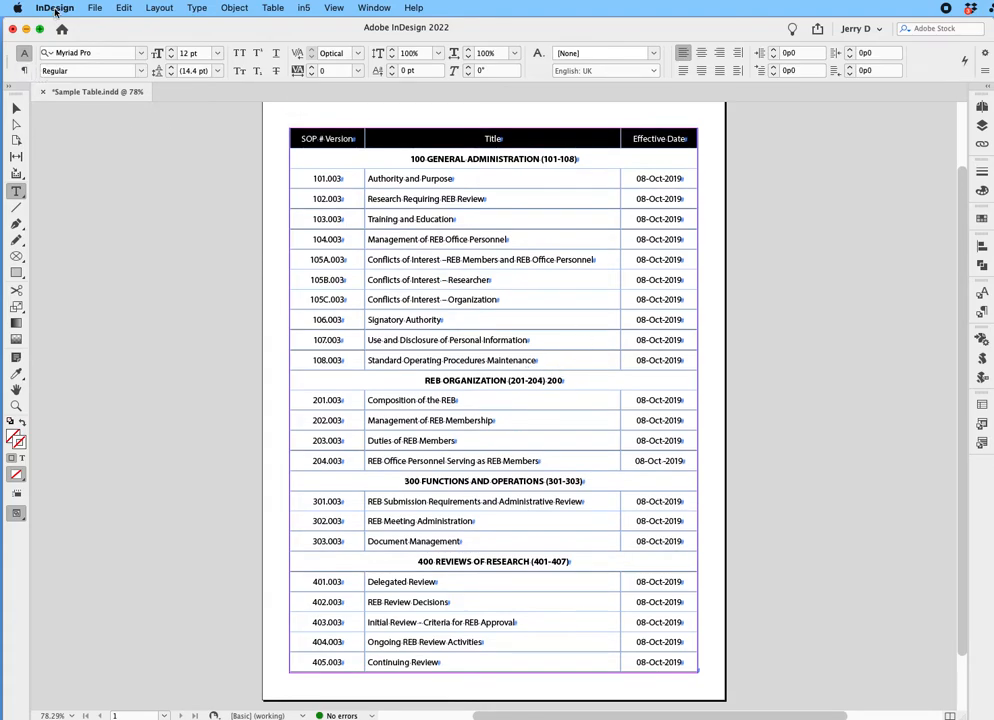
- Enable Drag and Drop Text Editing in Layout View under the Type preferences
click(55, 8)
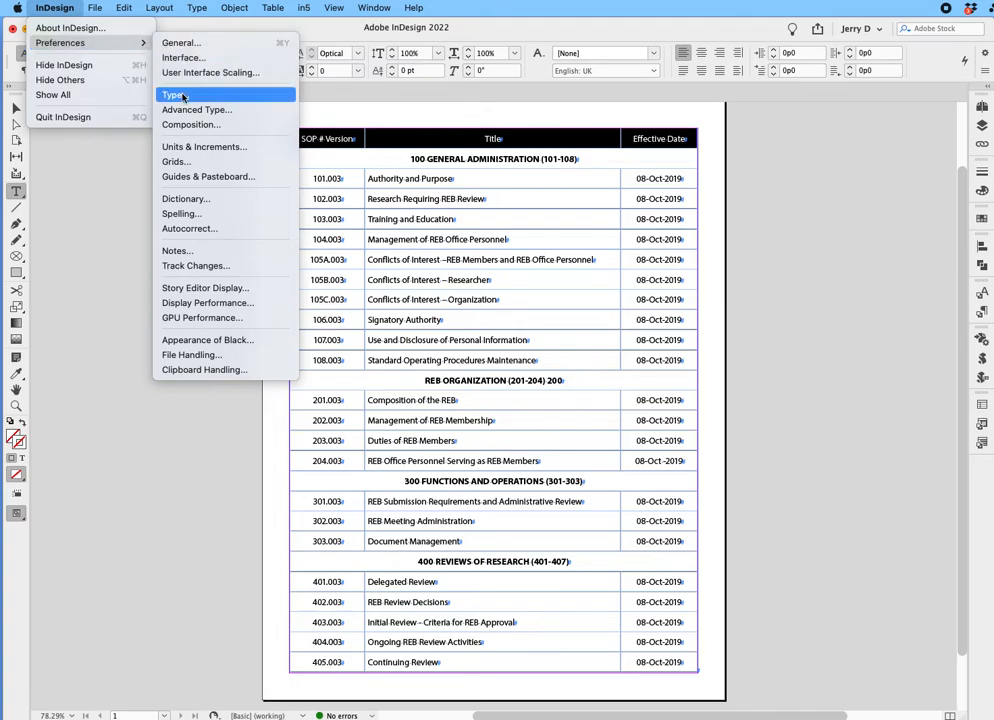
click(173, 94)
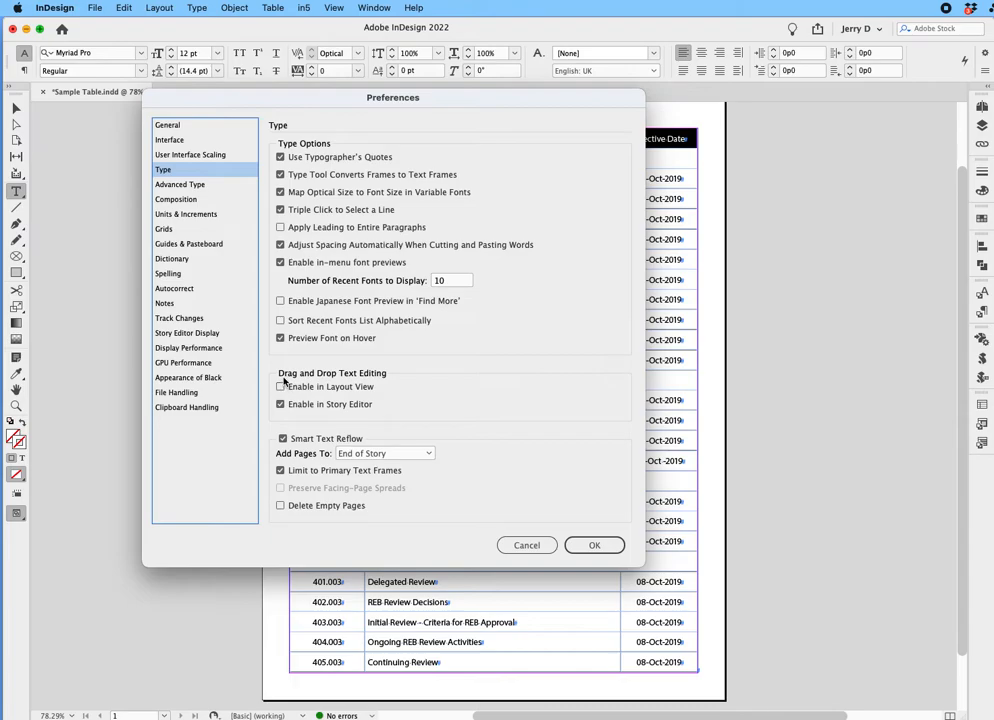
click(281, 387)
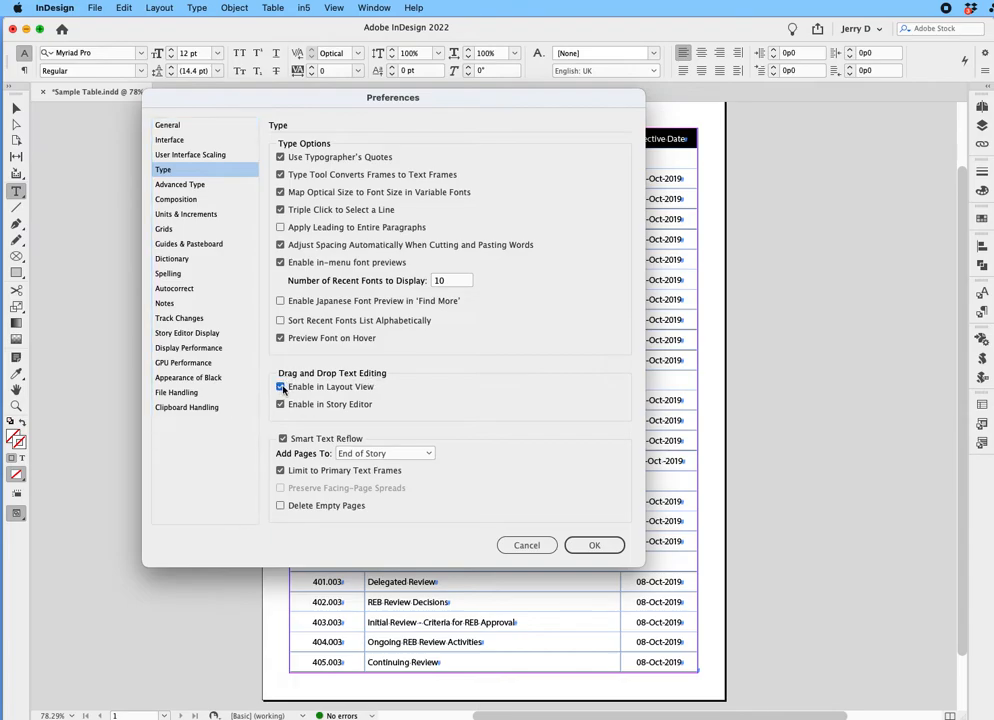
click(594, 545)
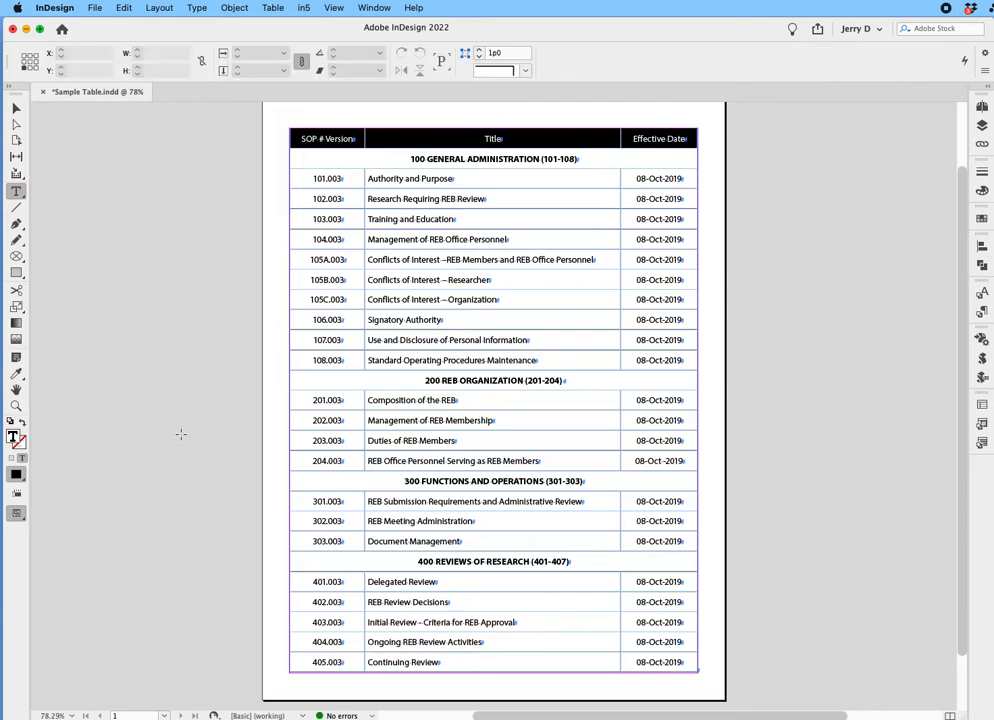
- Drag '200' to the start so the heading reads '200 REB ORGANIZATION (201-204)'
click(16, 191)
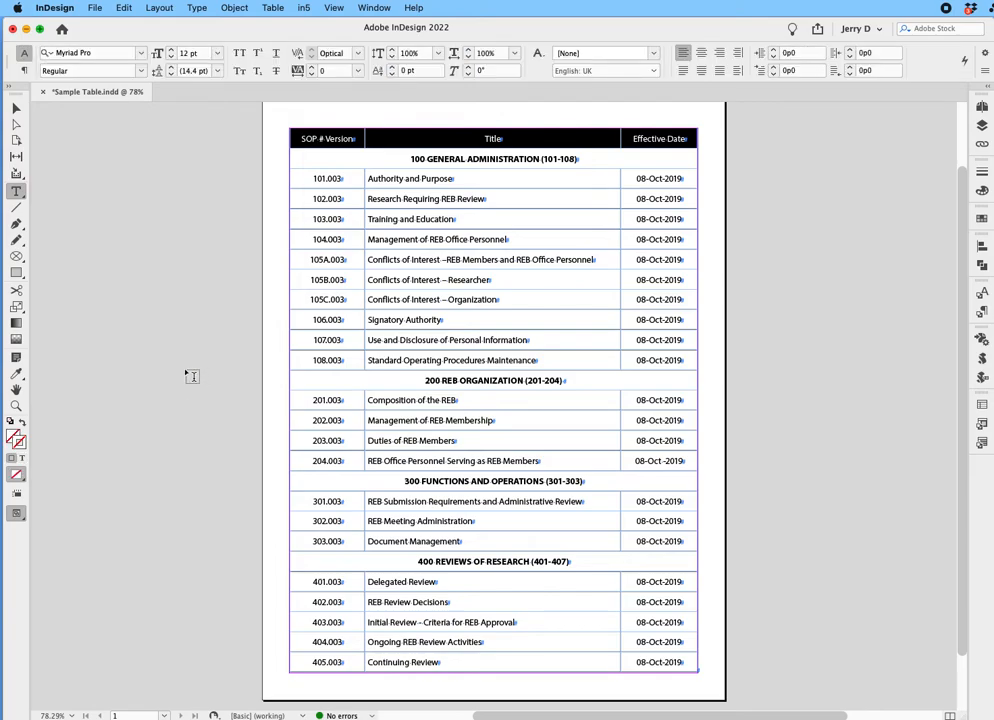